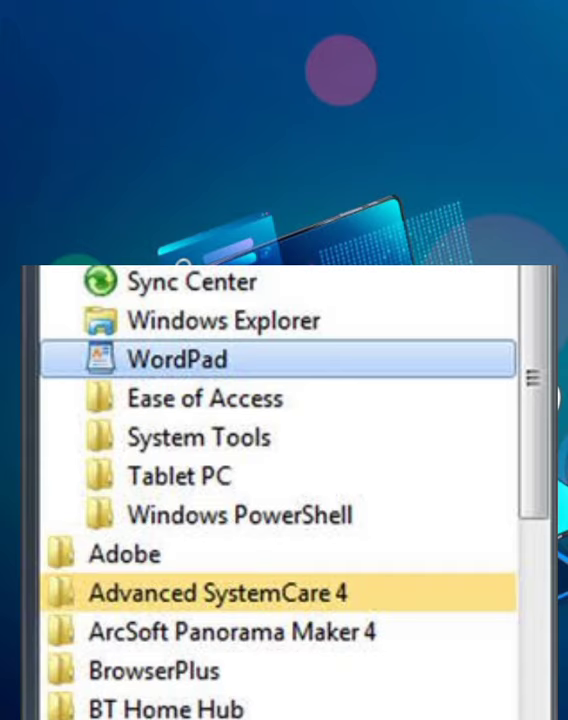
- Launch WordPad from the Accessories folder, opening a new blank document
{"action": "left_click", "coordinate": [190, 360]}
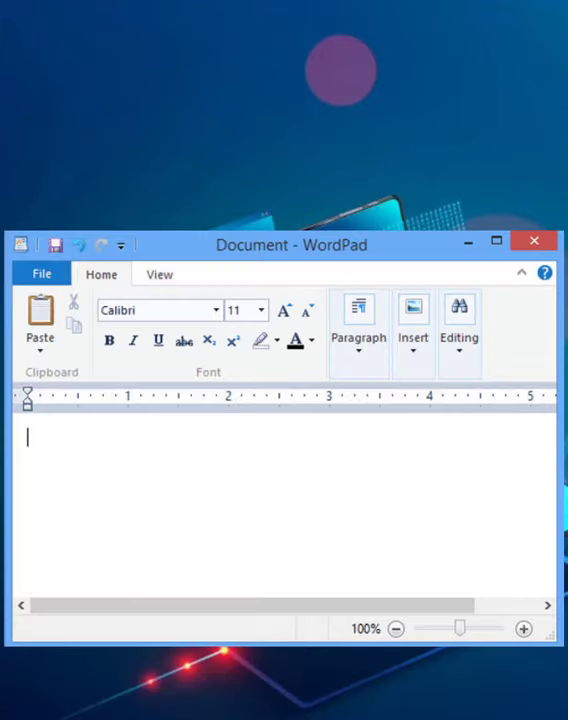
{"action": "mouse_move", "coordinate": [180, 196]}
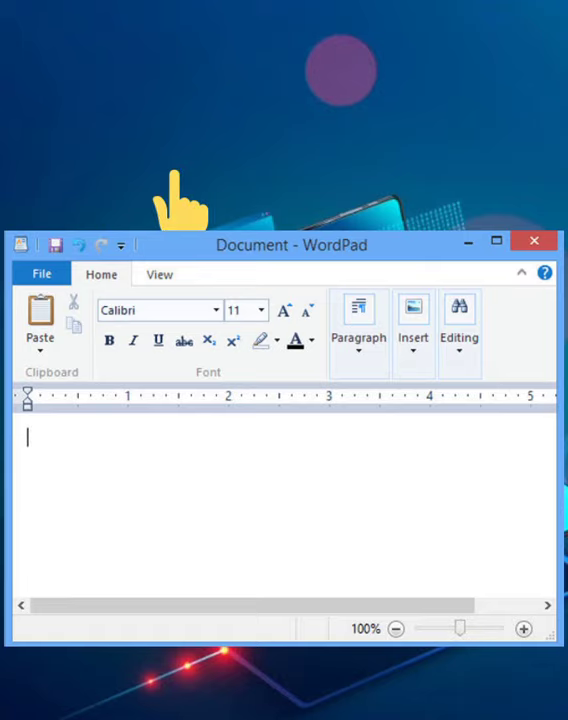